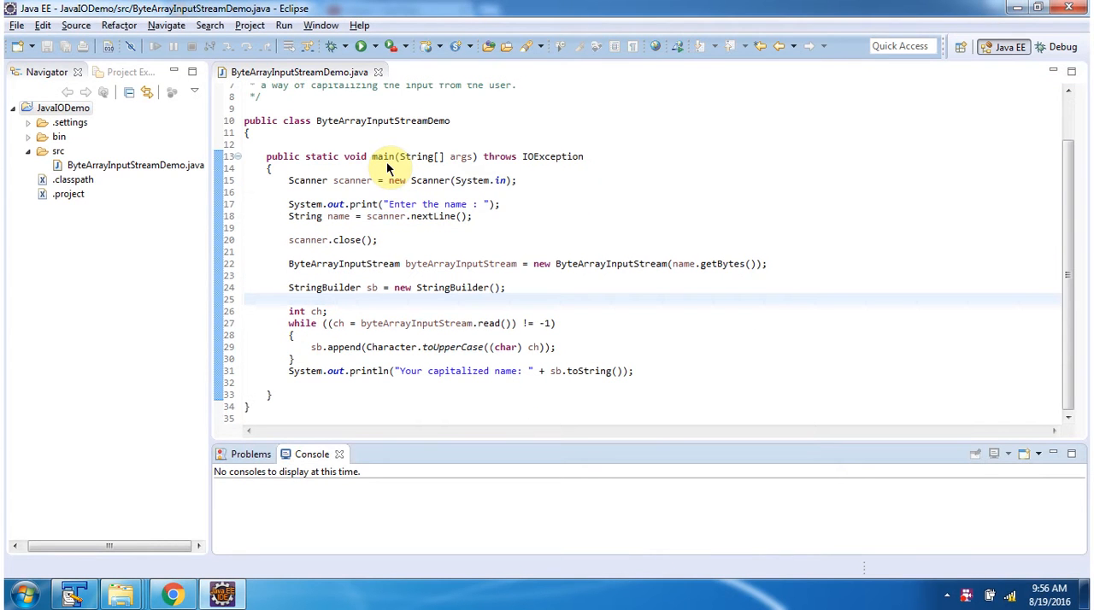
mouse_move(366, 181)
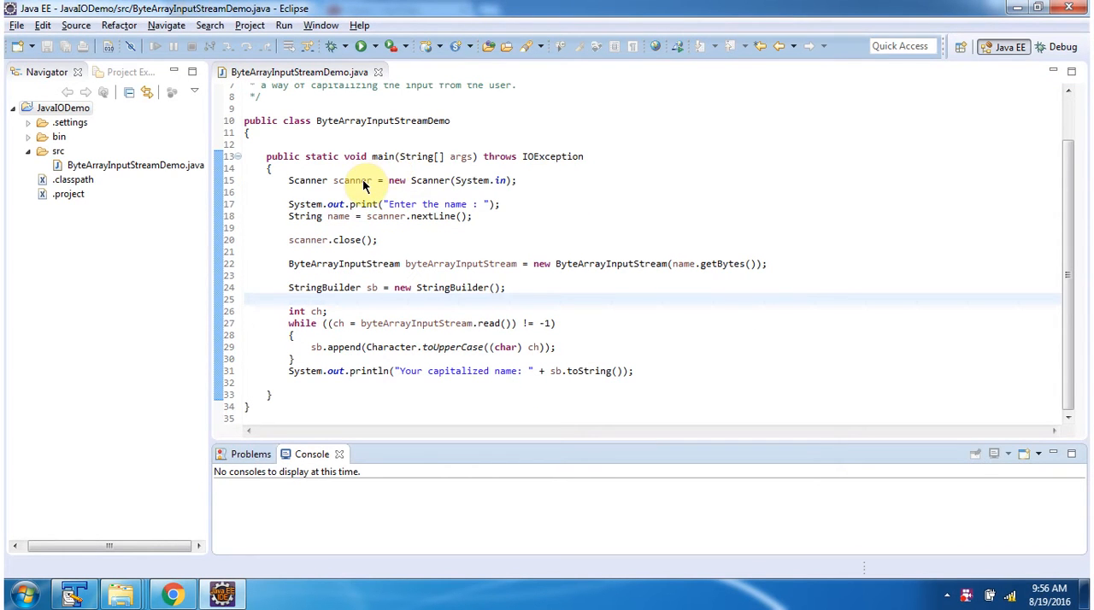
mouse_move(376, 226)
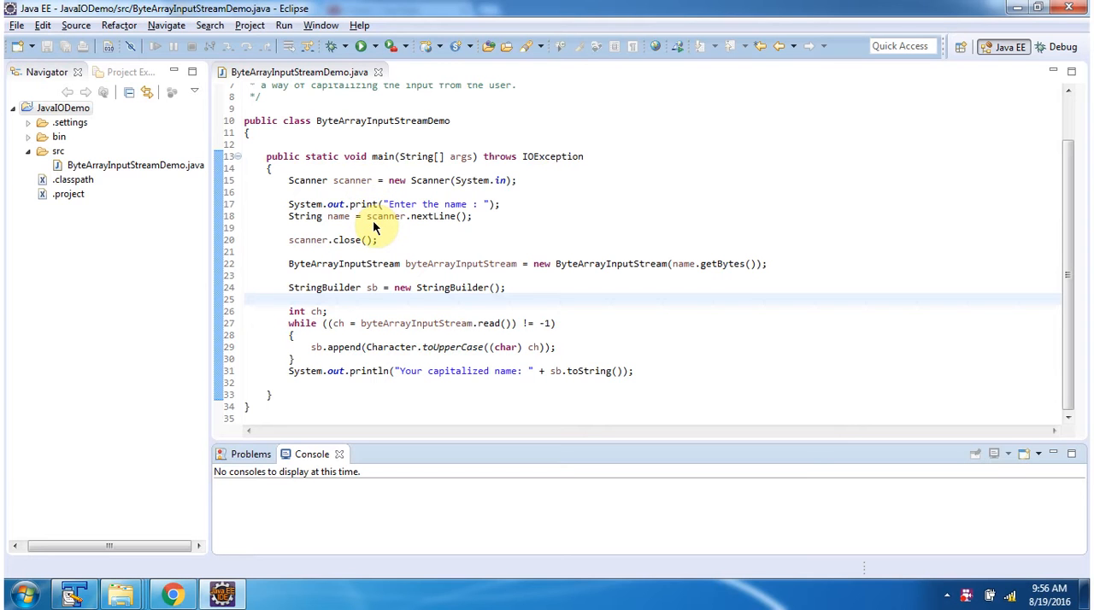
mouse_move(414, 274)
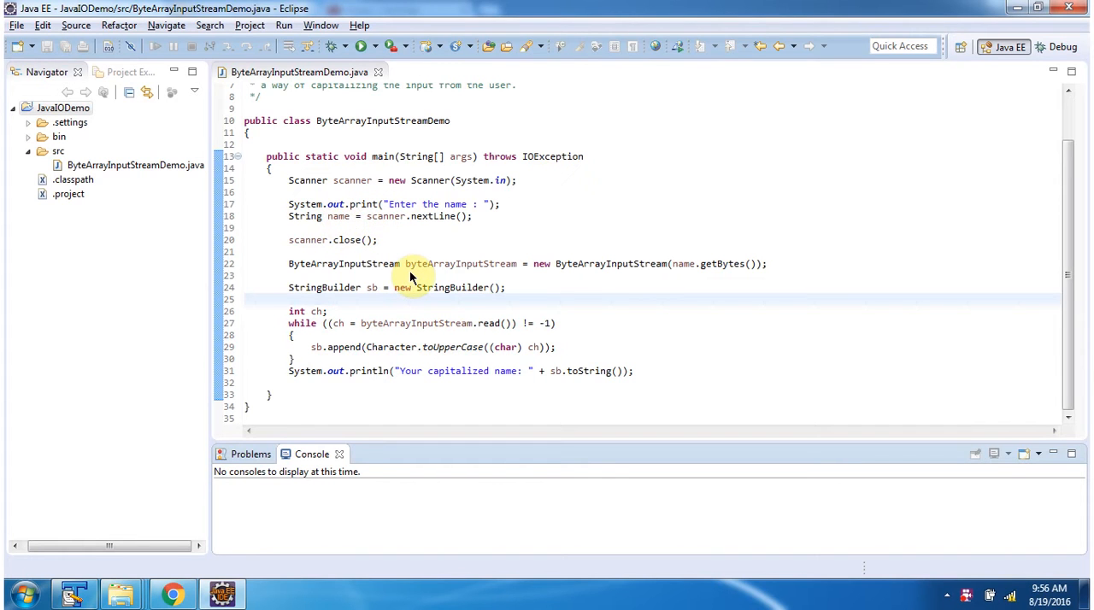
mouse_move(510, 270)
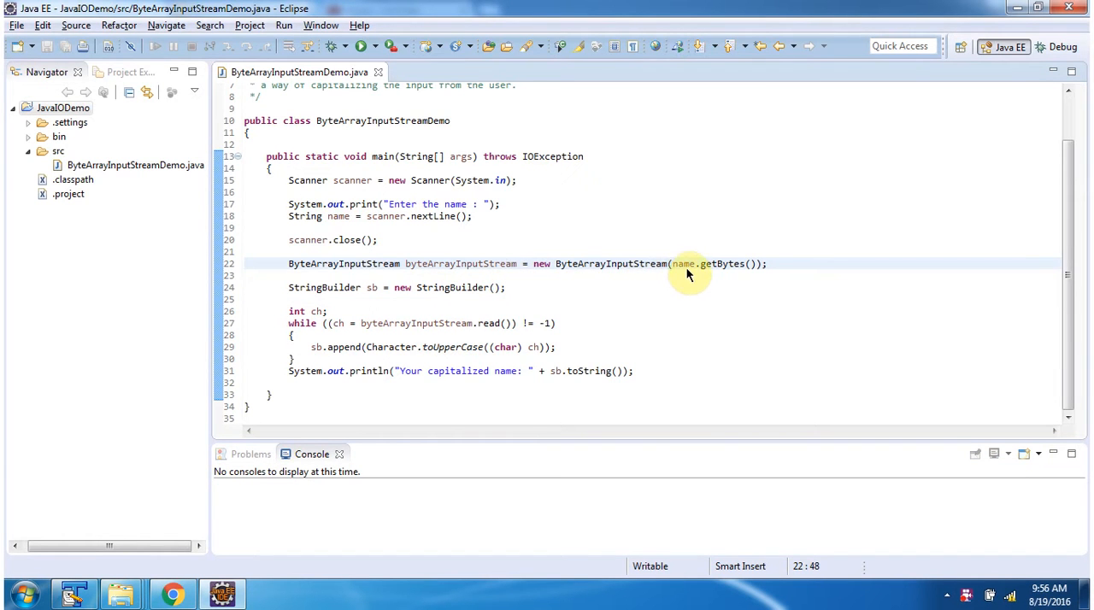
mouse_move(694, 280)
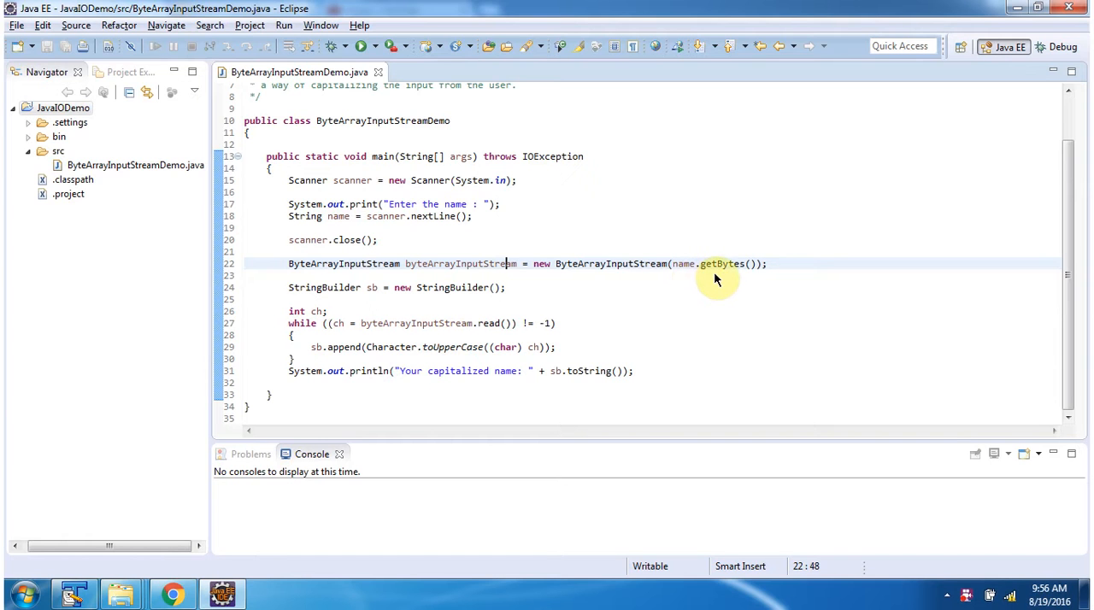
mouse_move(406, 335)
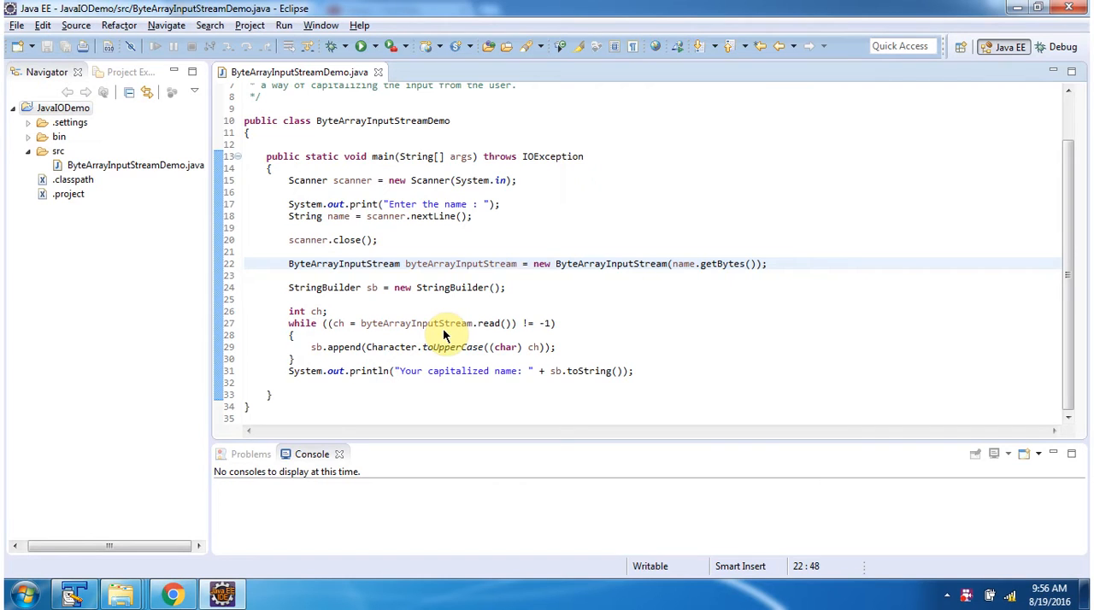
mouse_move(504, 356)
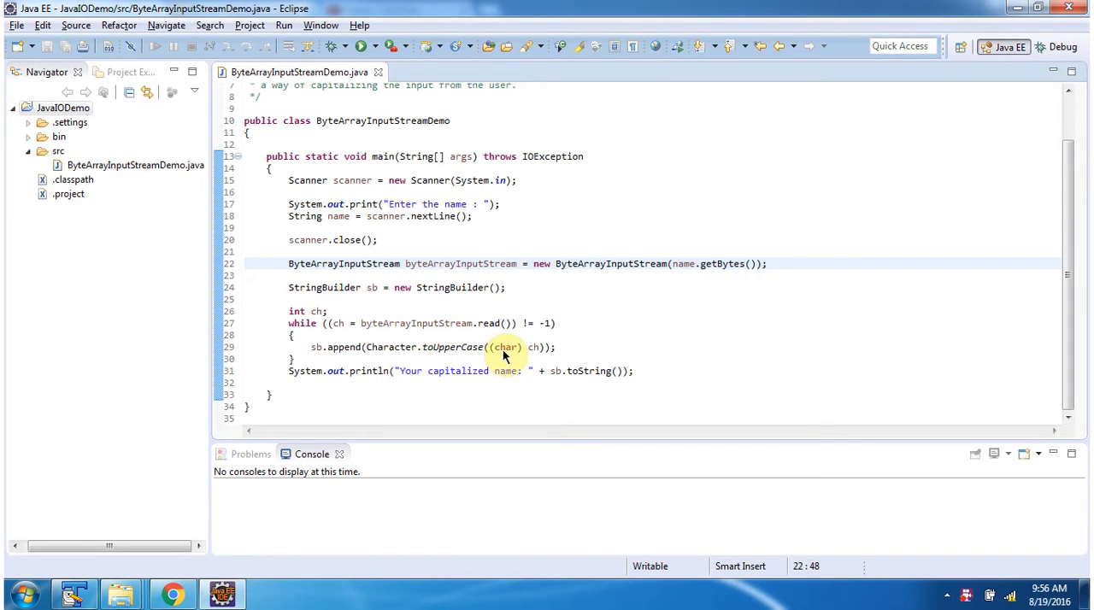
mouse_move(325, 366)
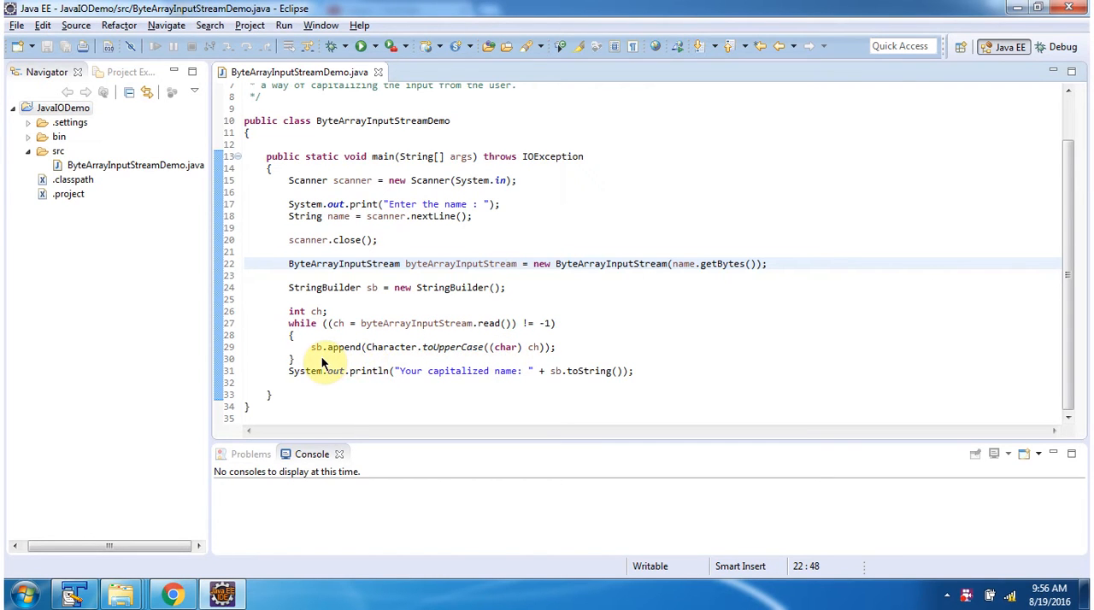
mouse_move(501, 390)
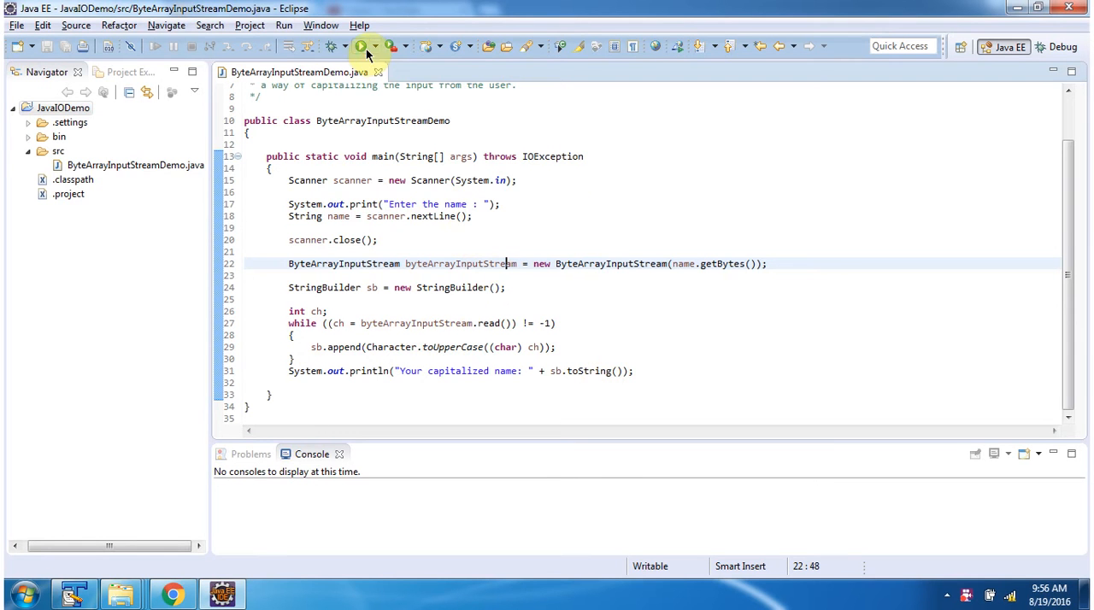
Step: Run ByteArrayInputStreamDemo and enter 'peter' at the console's 'Enter the name' prompt
click(355, 47)
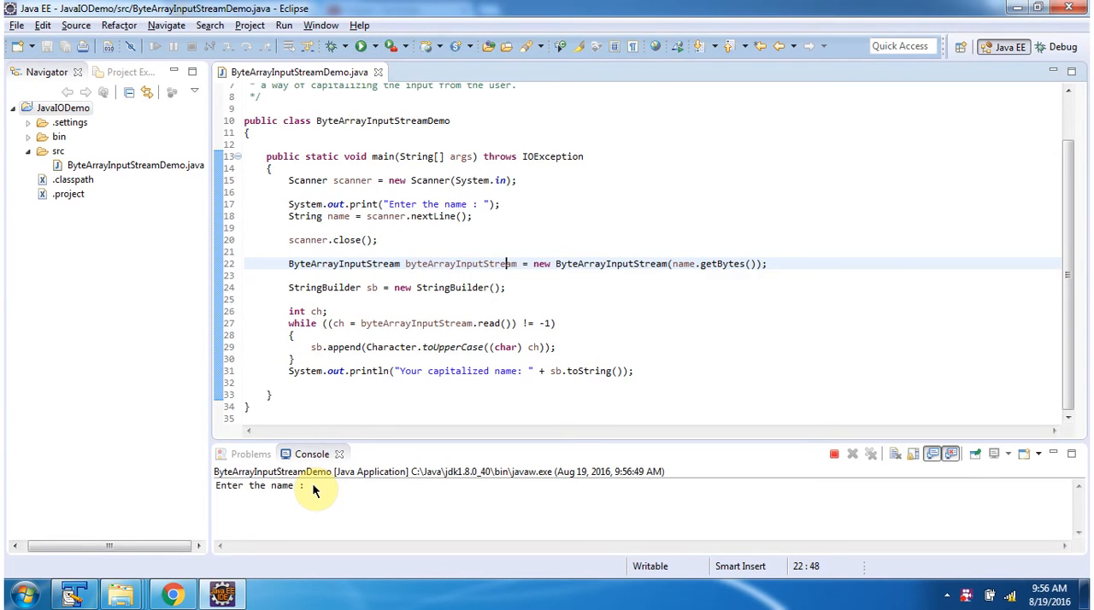
text(p)
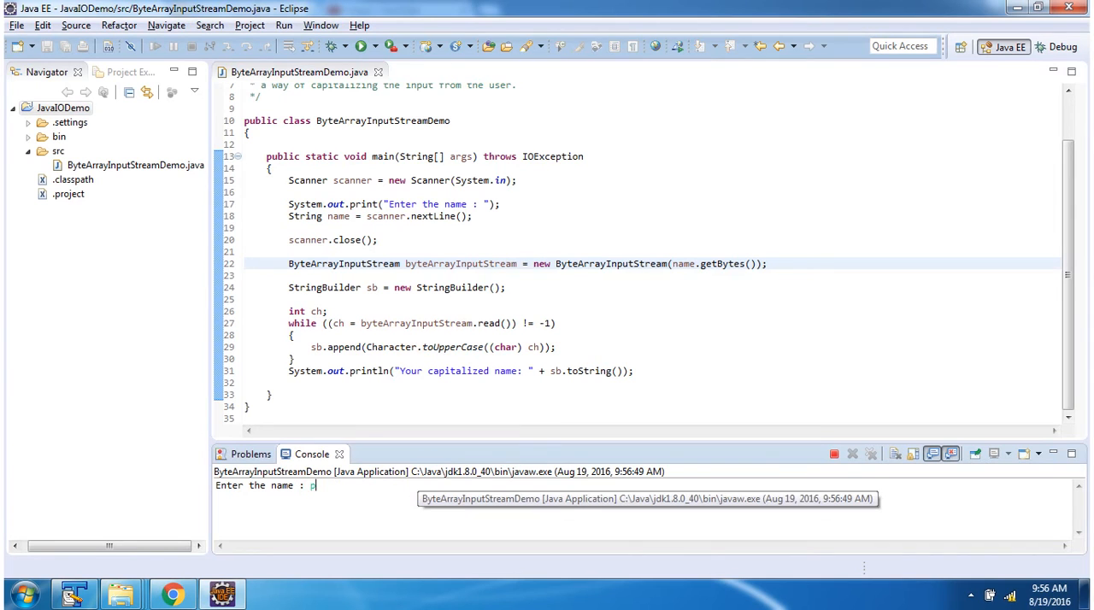
text(eter)
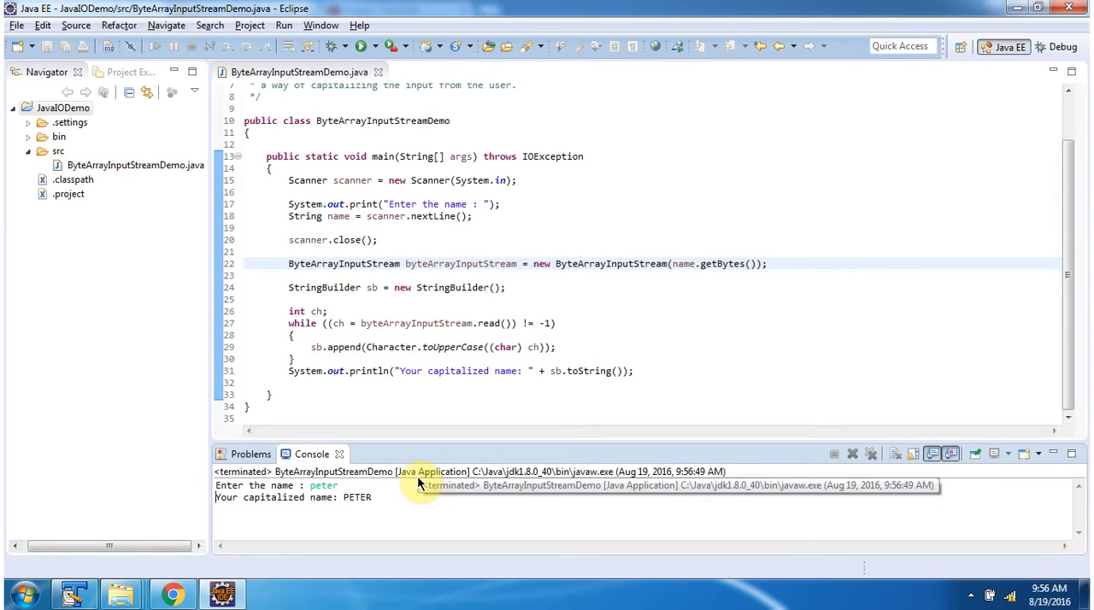
mouse_move(349, 513)
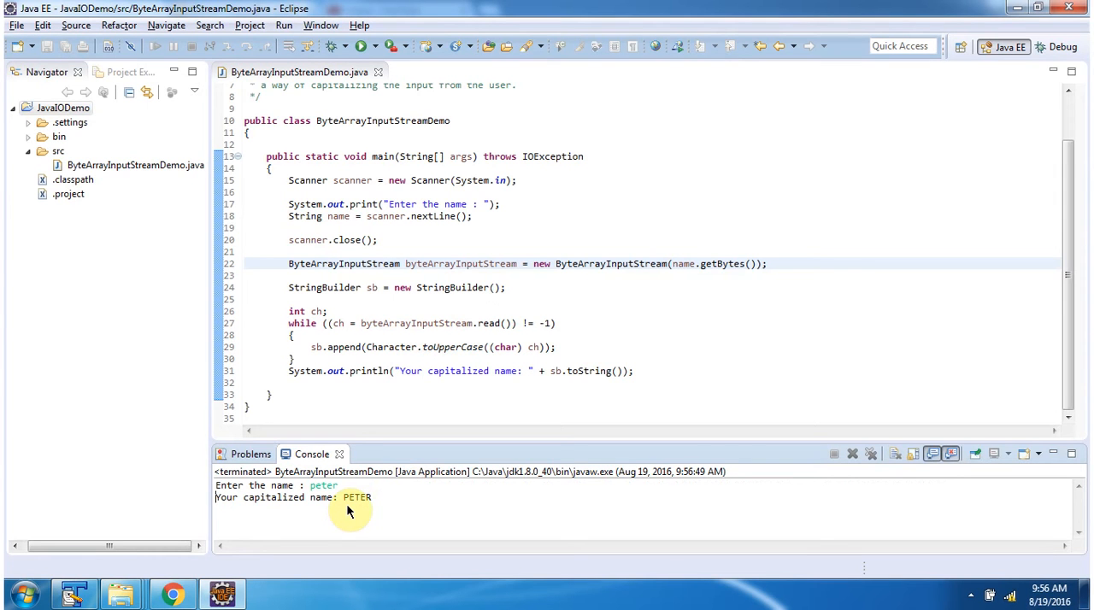
mouse_move(362, 511)
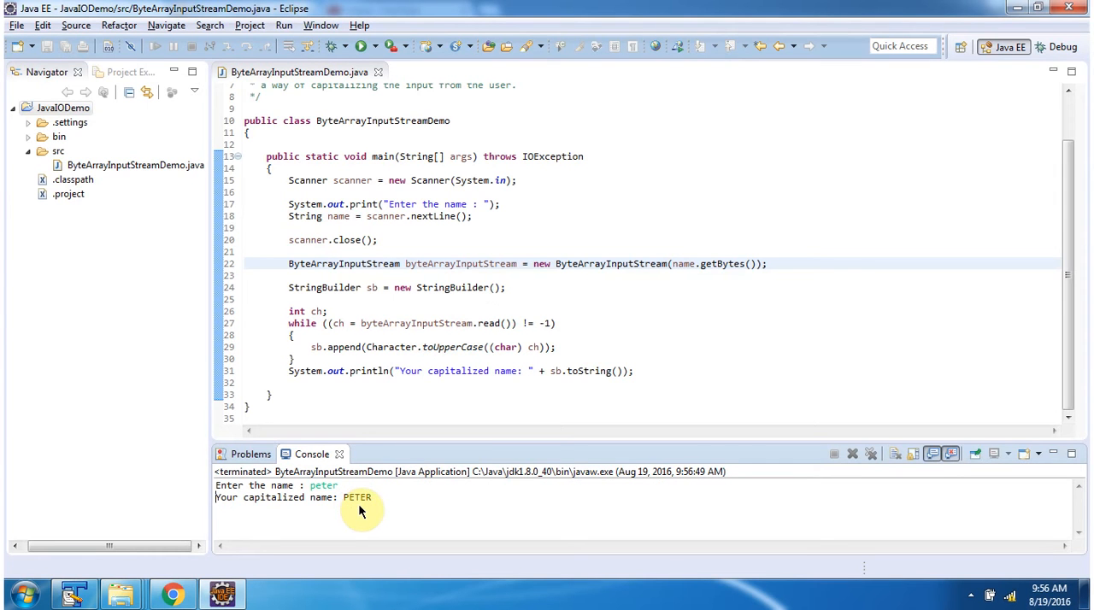
mouse_move(350, 509)
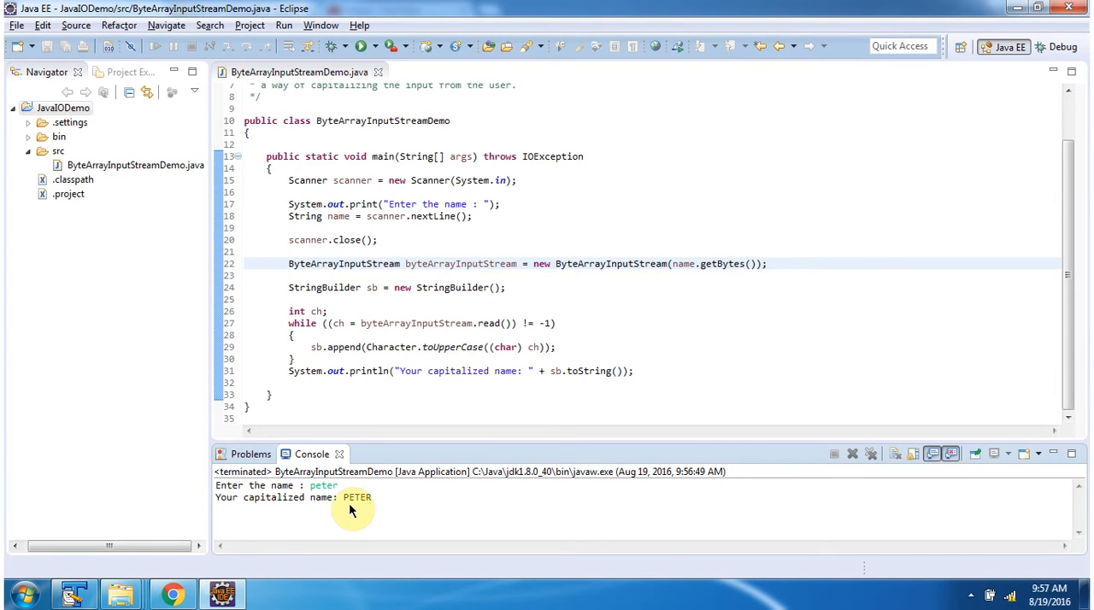
mouse_move(414, 556)
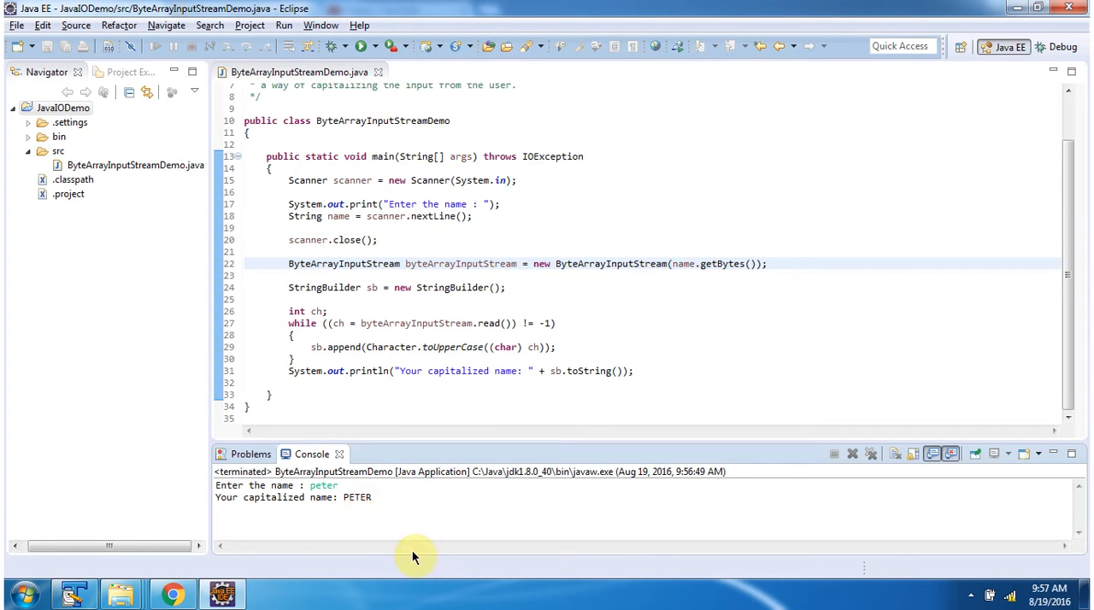